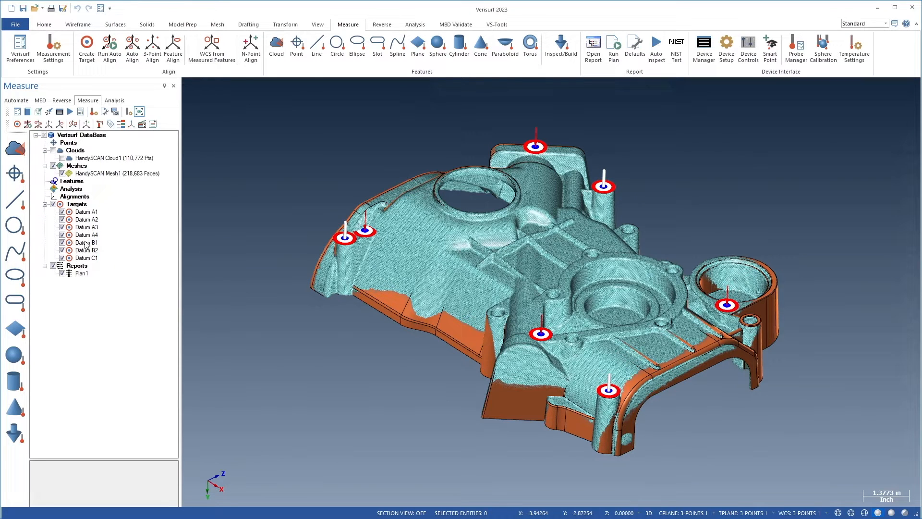
Step: Inspect Datums B2 and C1, swap the mesh for HandySCAN Cloud1, select all eight targets, and show Plan1
left_click(86, 250)
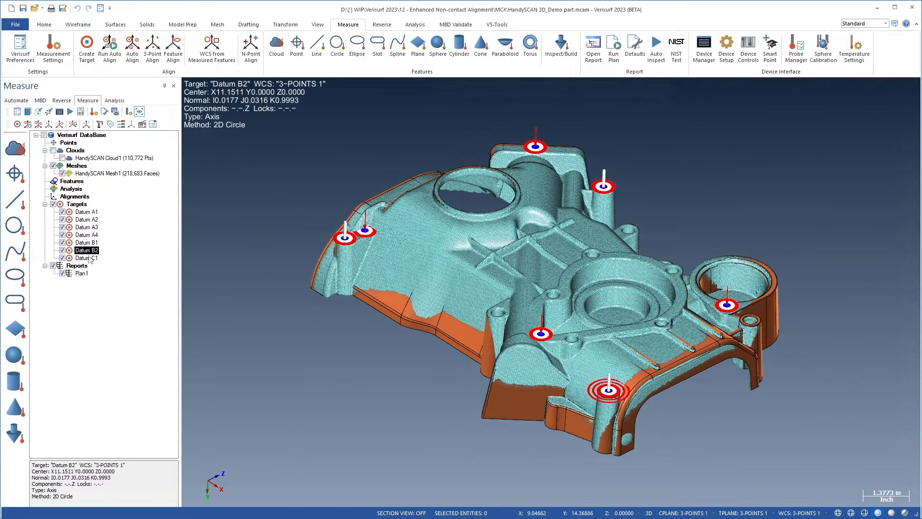
left_click(86, 258)
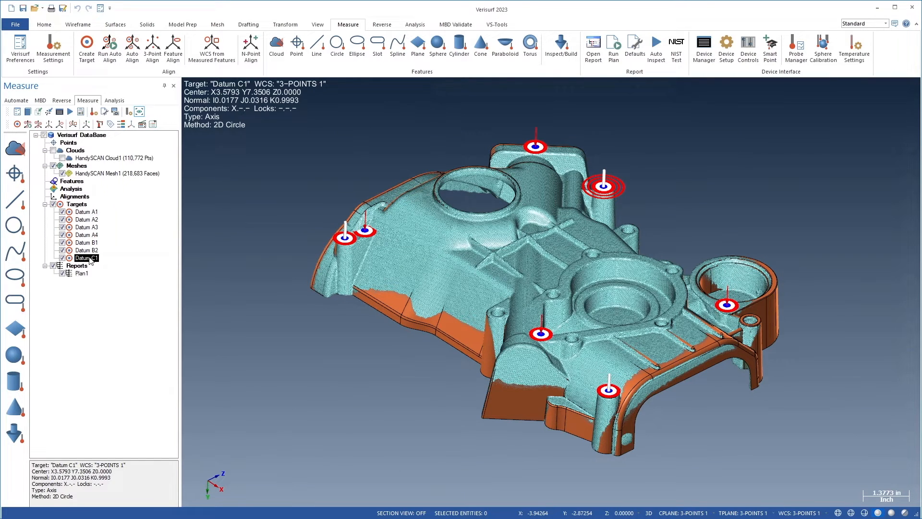
left_click(117, 173)
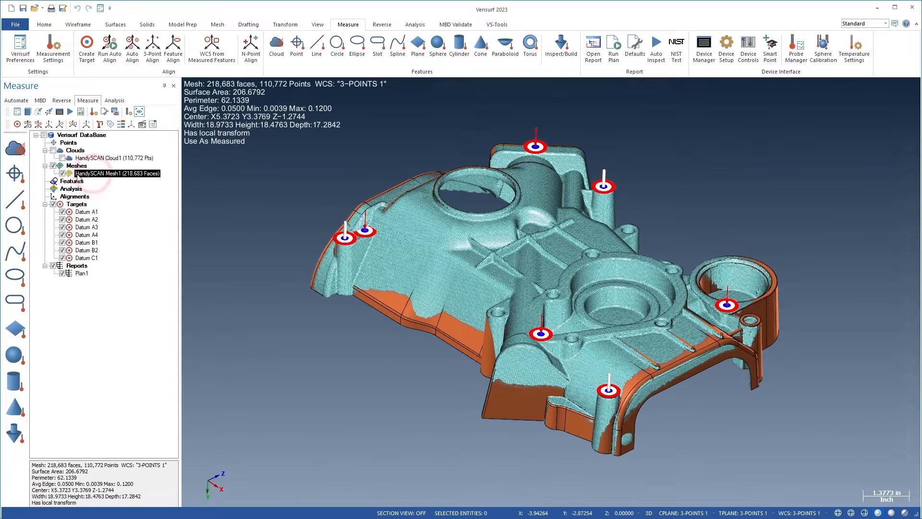
left_click(93, 157)
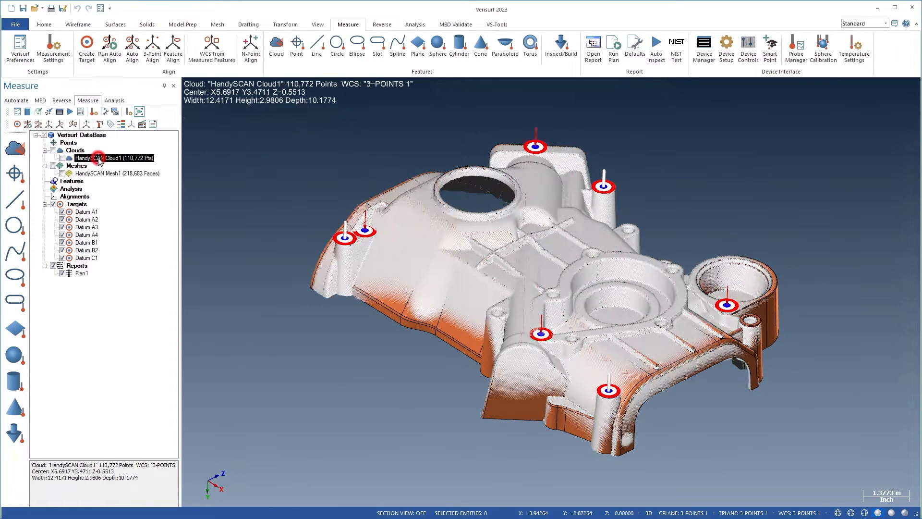
left_click(76, 204)
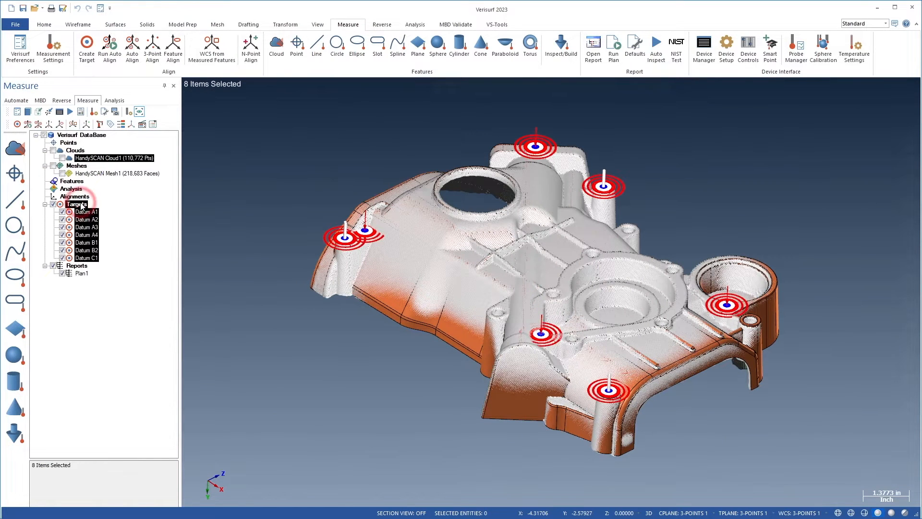
left_click(16, 101)
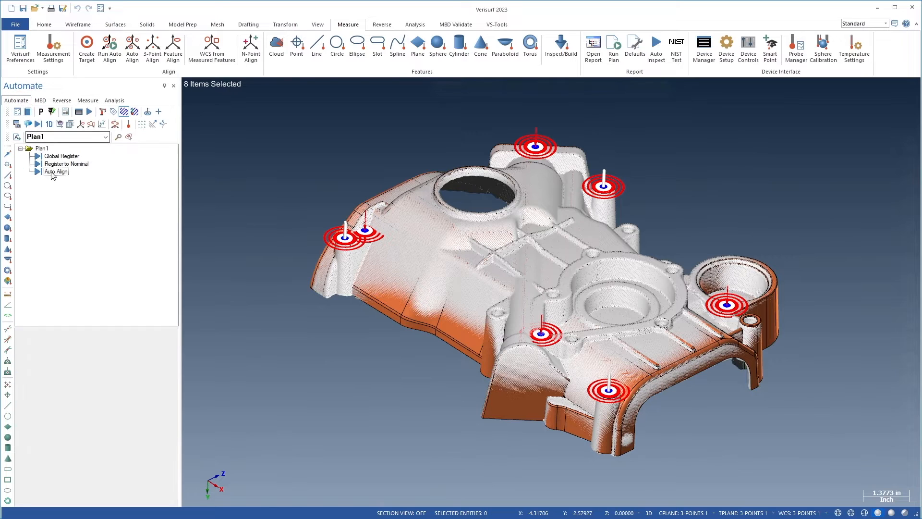
Step: Run Plan1's Auto Align on the datum targets, saving the result as an analysis object, and accept
double_click(56, 172)
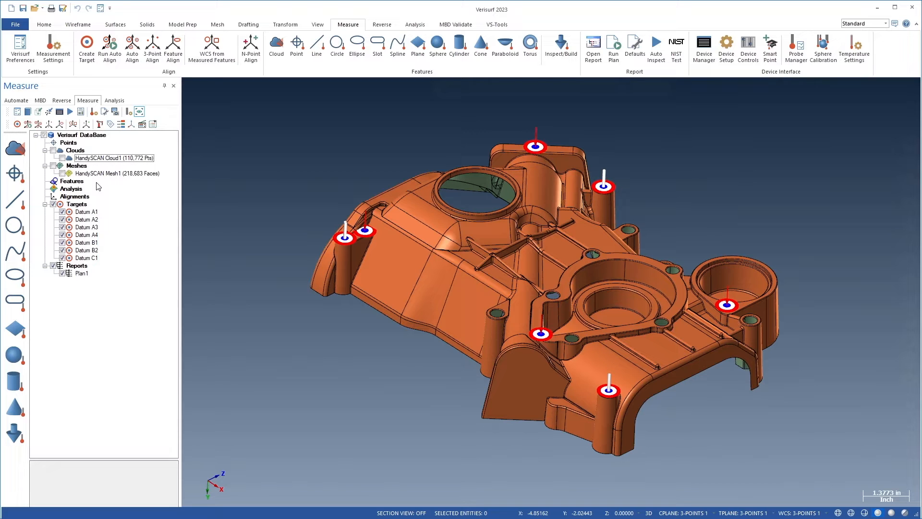
left_click(39, 124)
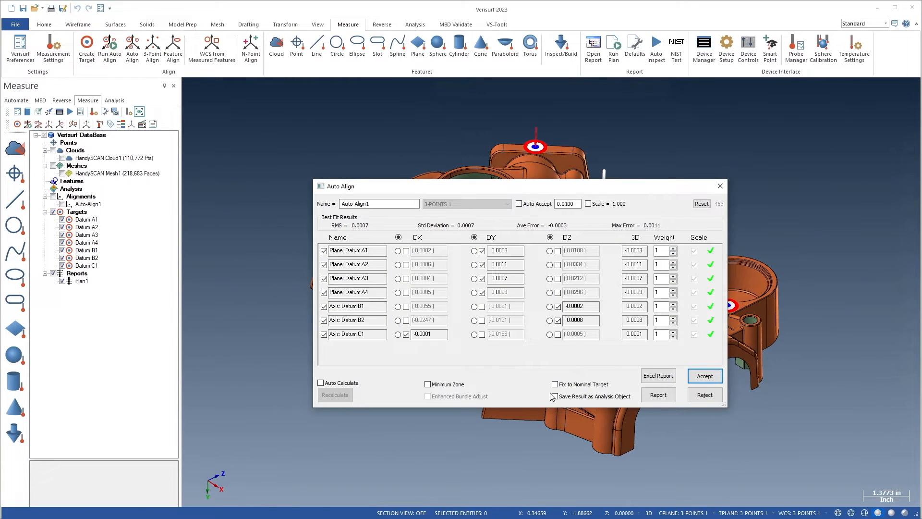
left_click(704, 375)
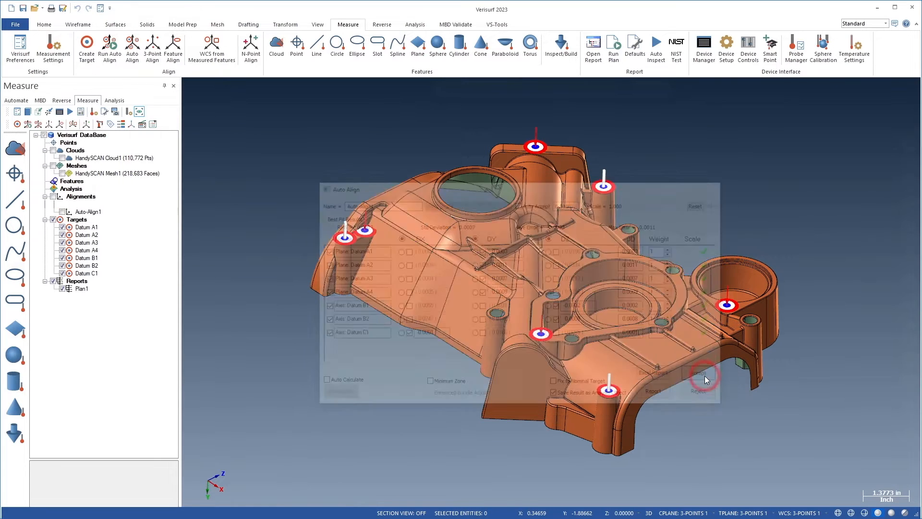
left_click(705, 380)
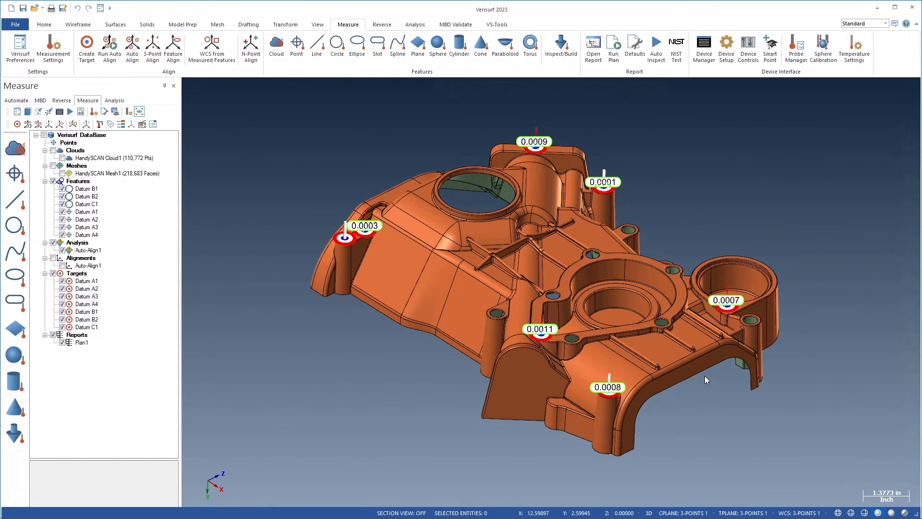
mouse_move(133, 220)
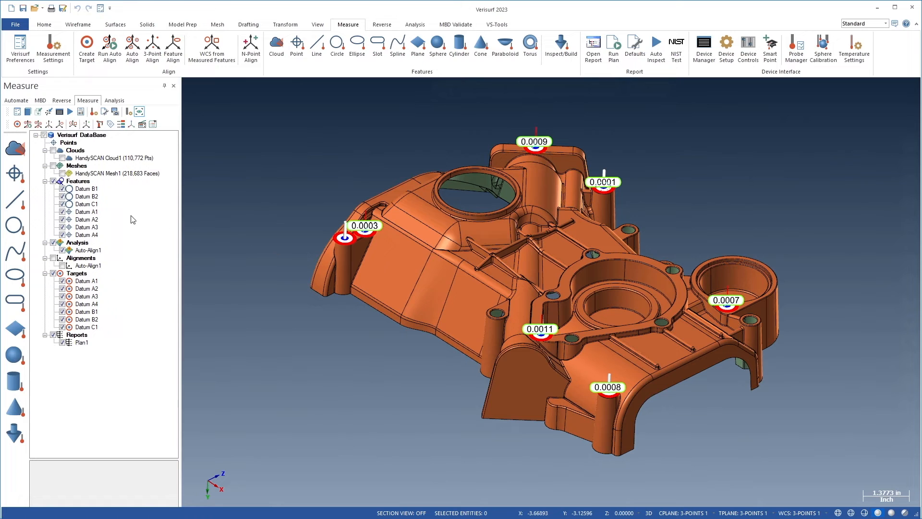
Step: Right-click Datum C1 under Features in the Measure tree to show its context menu
right_click(86, 204)
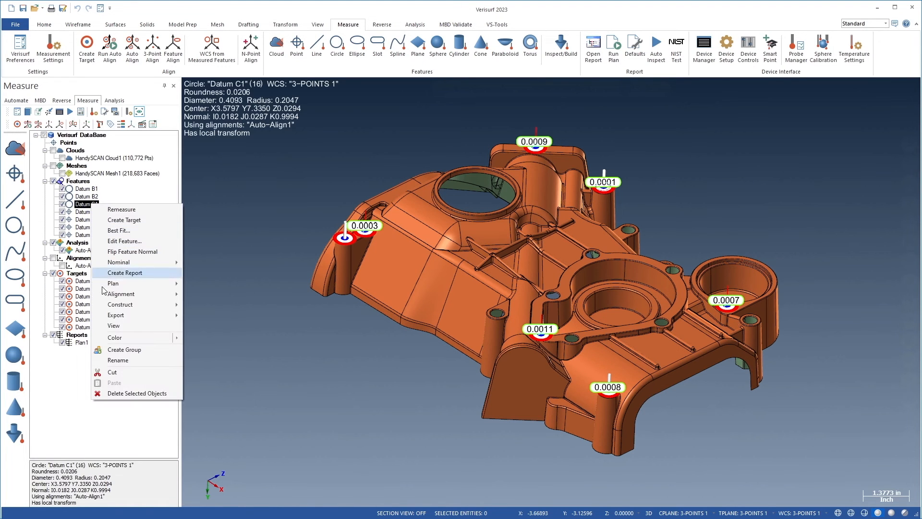